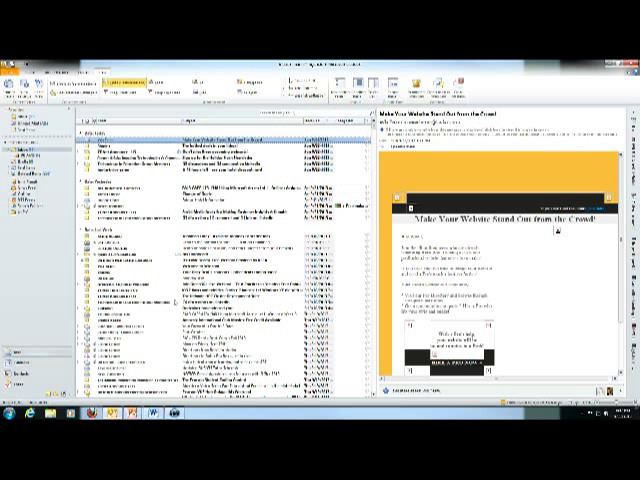
mouse_move(172, 304)
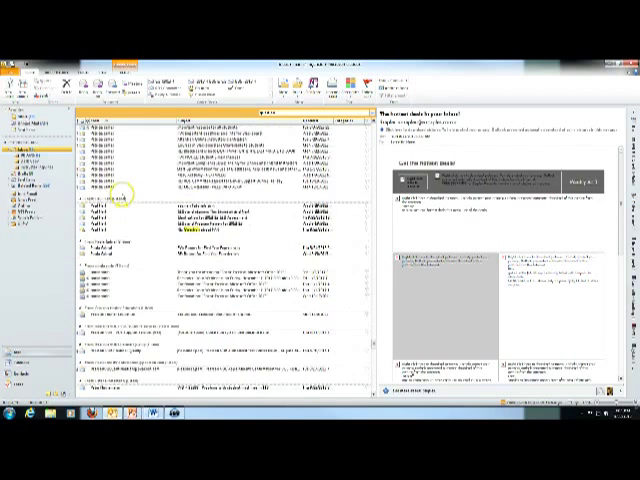
- Choose the destination folder in the Move Items folder tree for the inbox messages
scroll("down", 3)
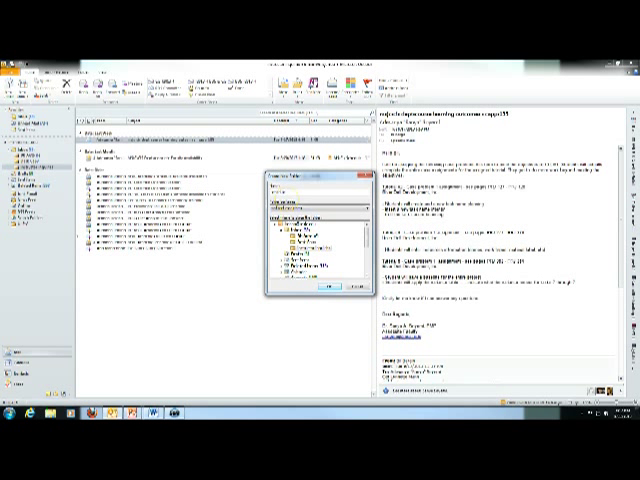
left_click(328, 288)
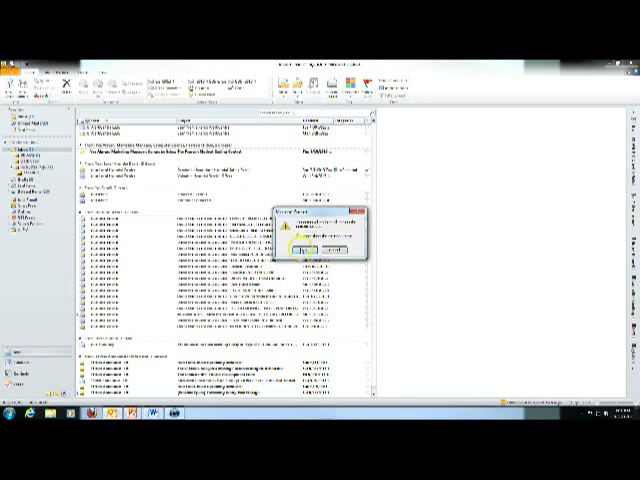
- Answer the warning prompt so the move proceeds and the dialog closes
left_click(300, 244)
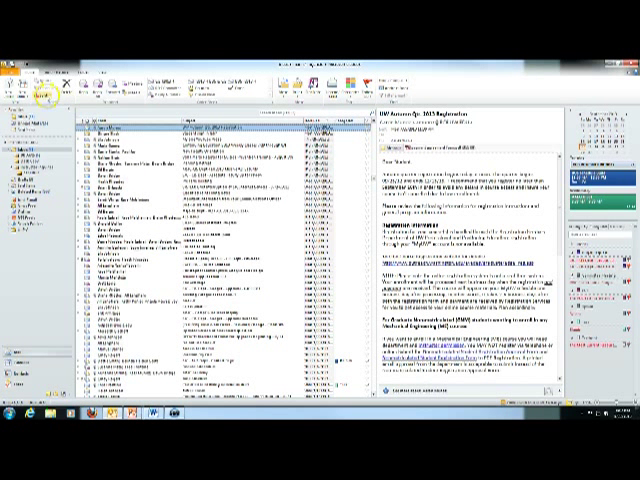
left_click(44, 96)
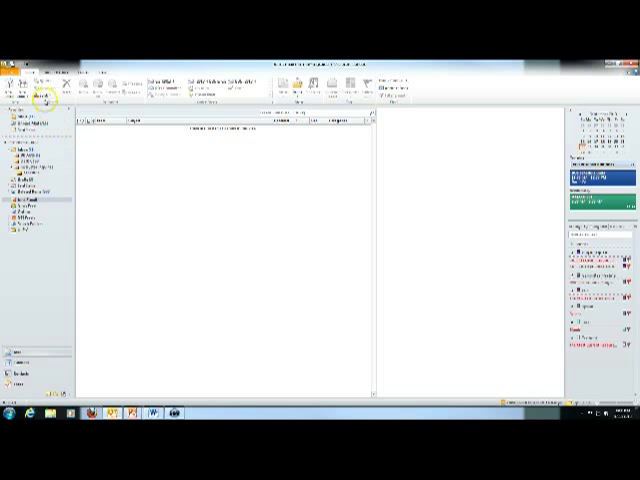
- Return from the empty folder to the message-filled Inbox in the Navigation Pane
left_click(42, 90)
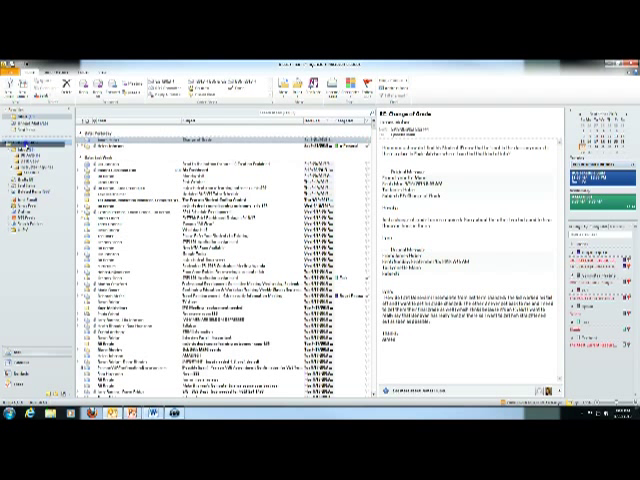
- Select an Inbox message to show its contents in the Reading Pane
left_click(30, 140)
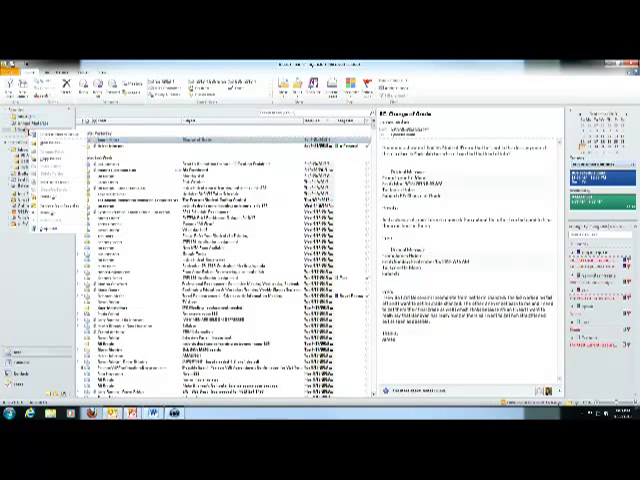
left_click(44, 208)
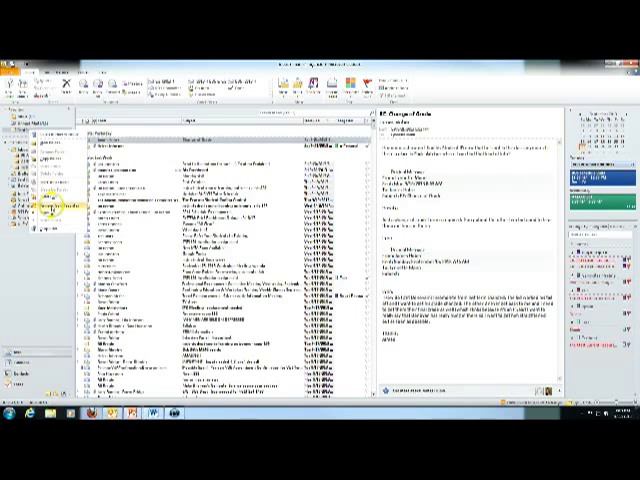